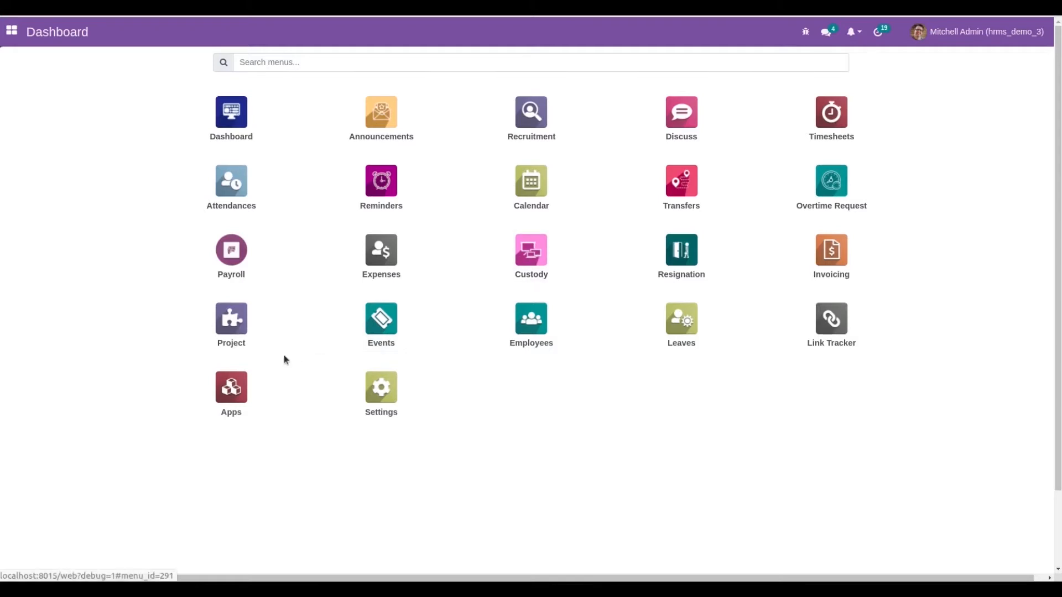
Search Apps for the hr_dash module to show Open HRMS - HR Dashboard as installed.
left_click(231, 387)
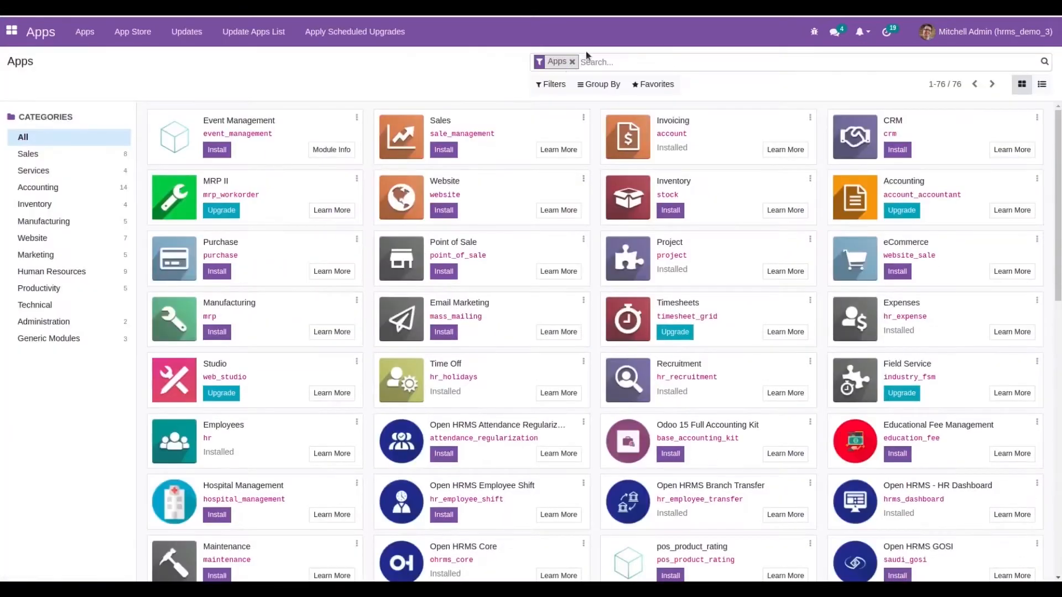
type("hr_dash")
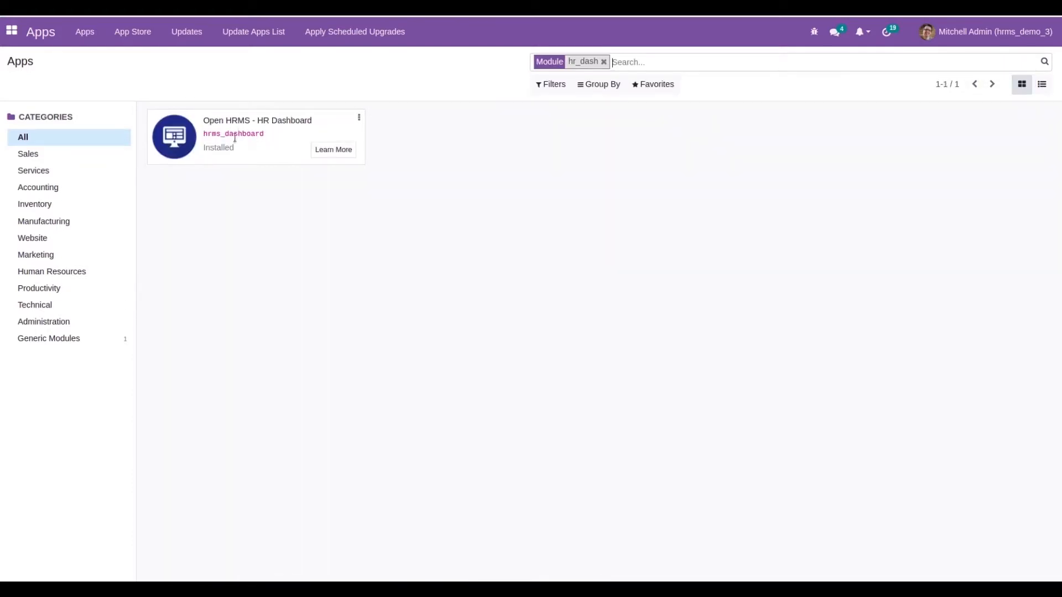
mouse_move(480, 124)
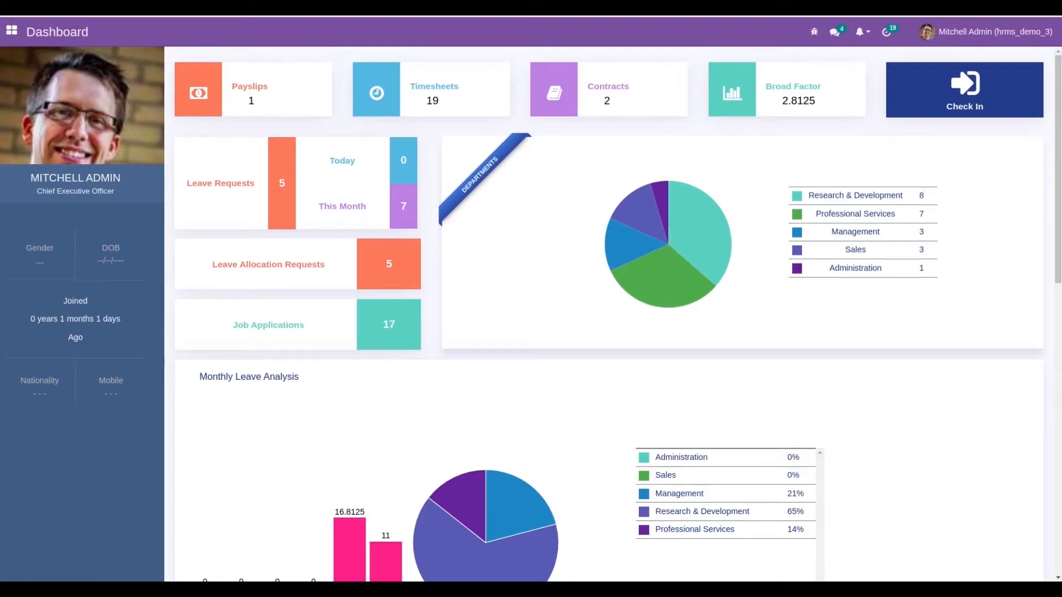
mouse_move(983, 159)
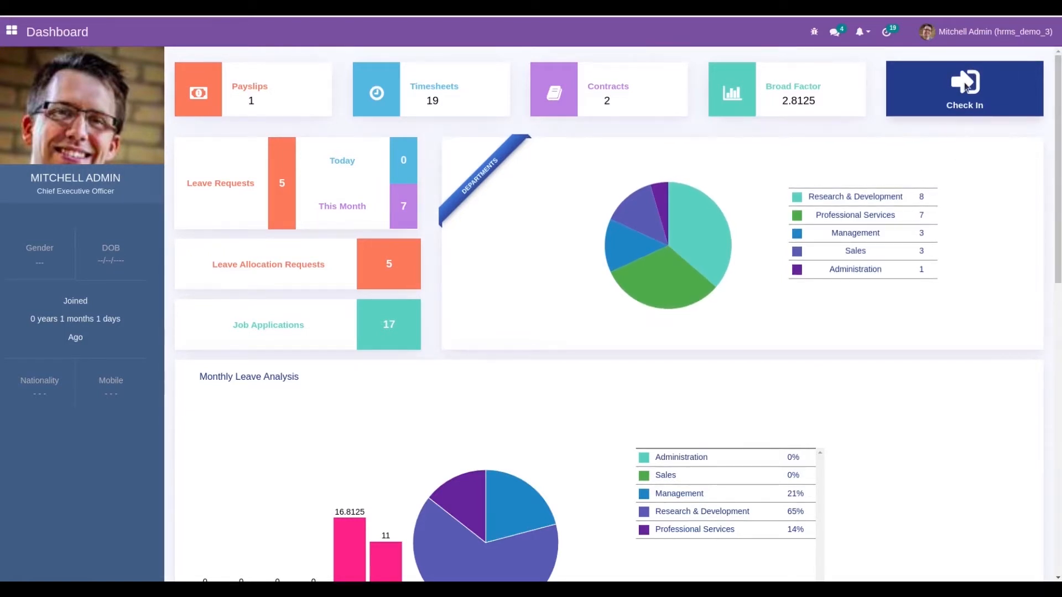
Check the admin in for attendance from the dashboard, then check back out.
left_click(963, 88)
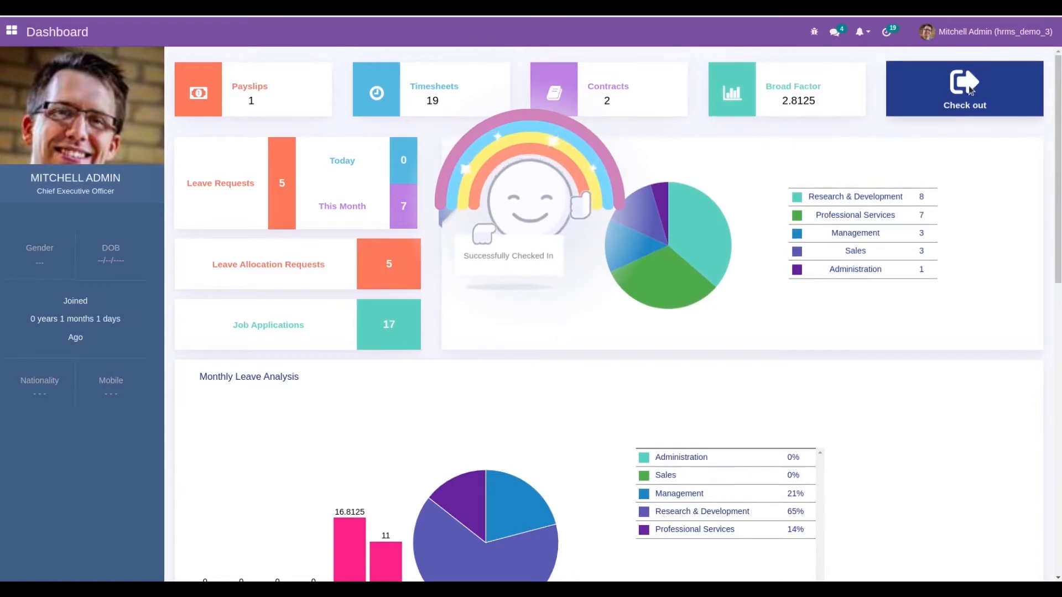
left_click(964, 89)
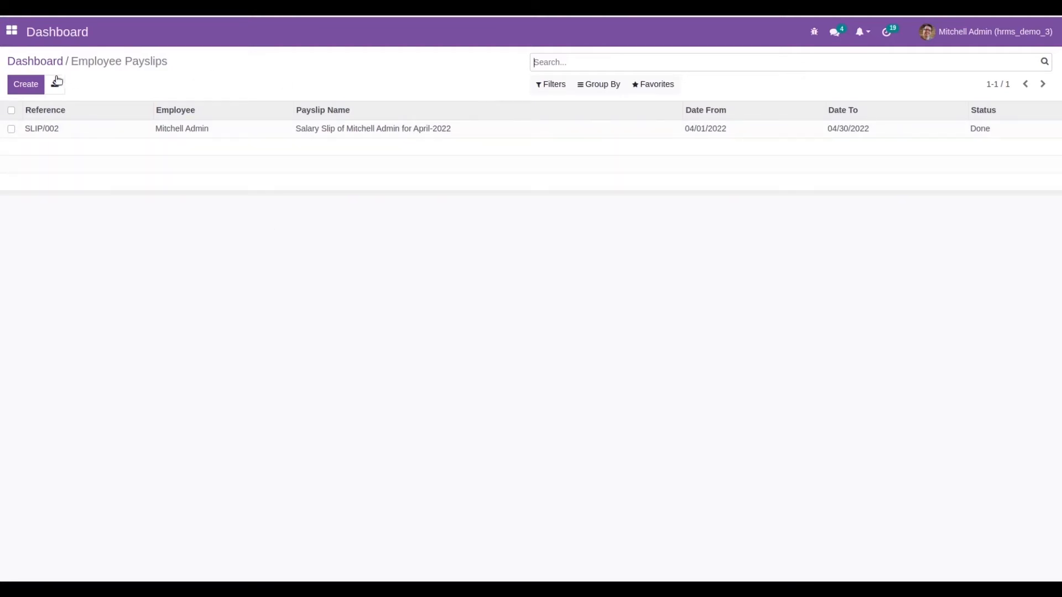
mouse_move(34, 61)
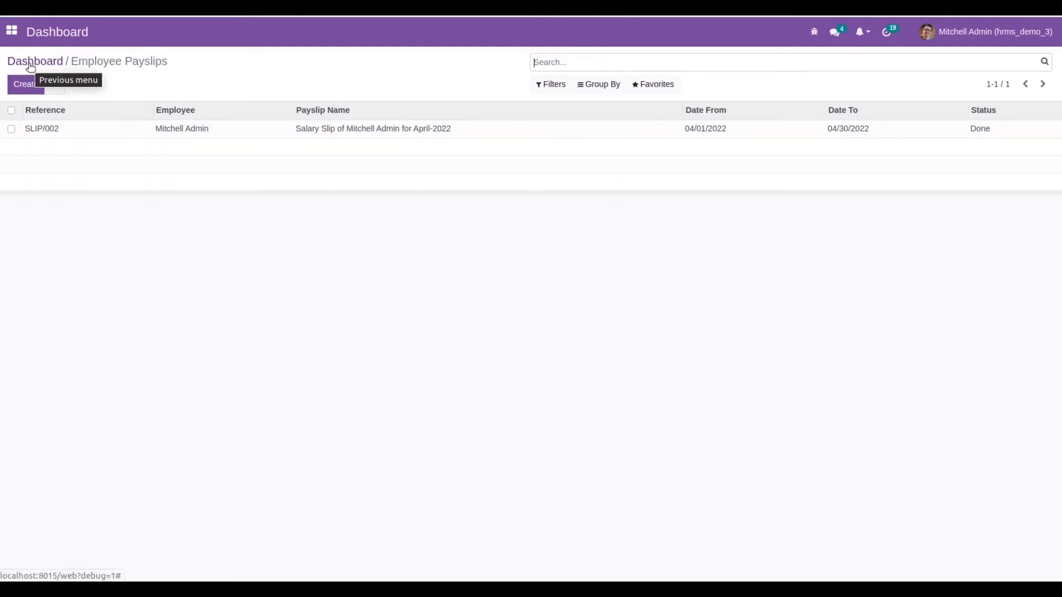
Return to the dashboard and view the April 2022 timesheets, then the Contracts and Broad Factor tiles.
left_click(35, 60)
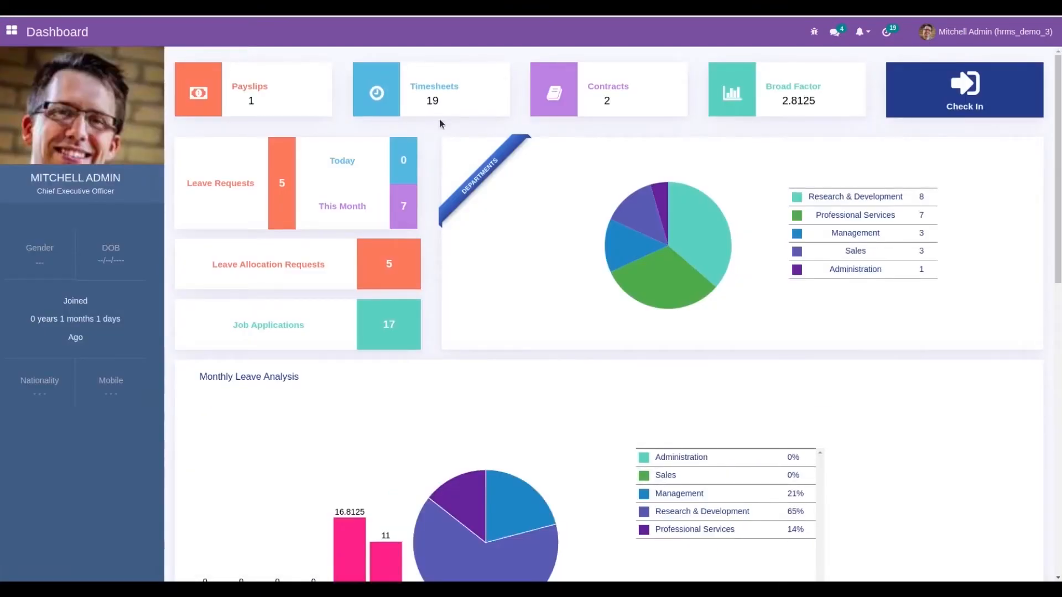
mouse_move(458, 97)
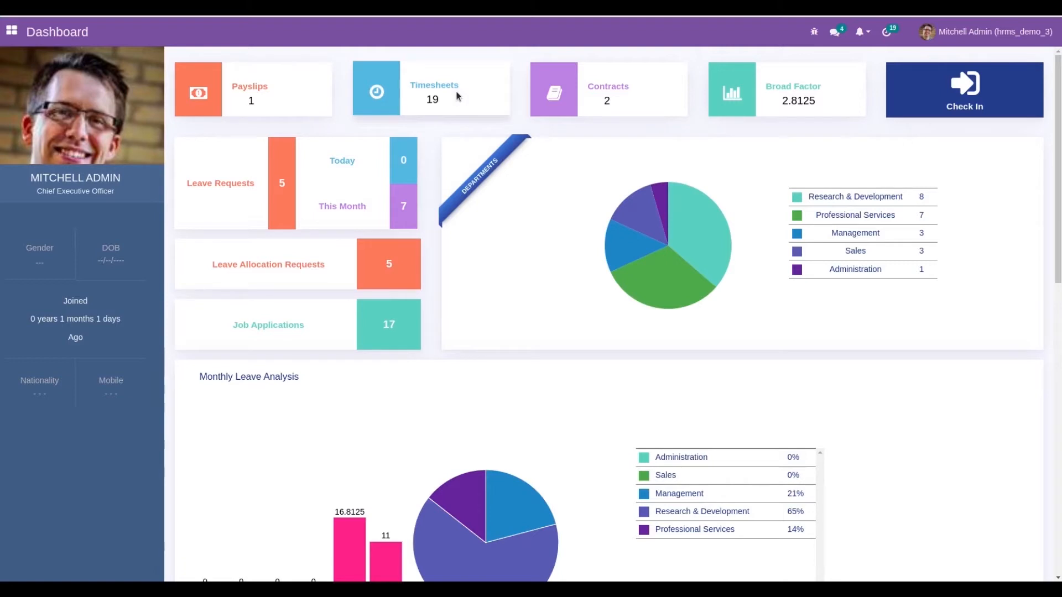
left_click(431, 88)
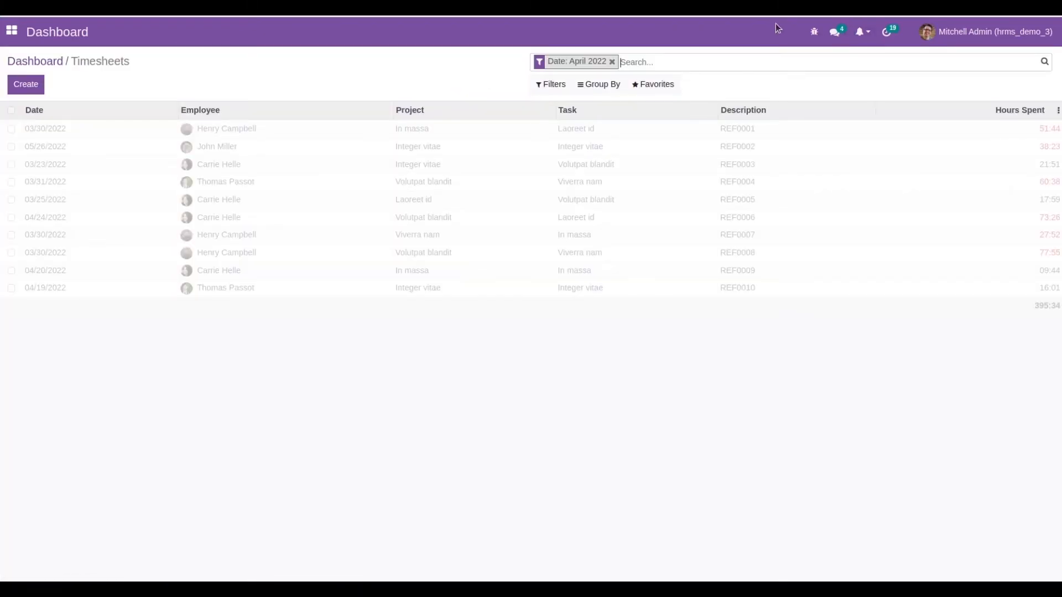
left_click(613, 61)
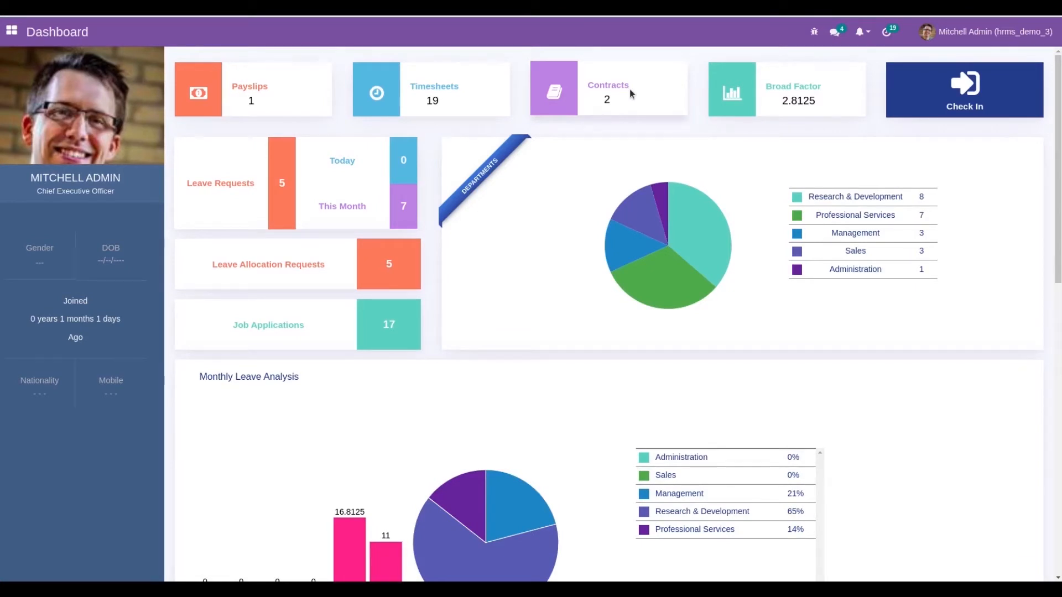
left_click(606, 89)
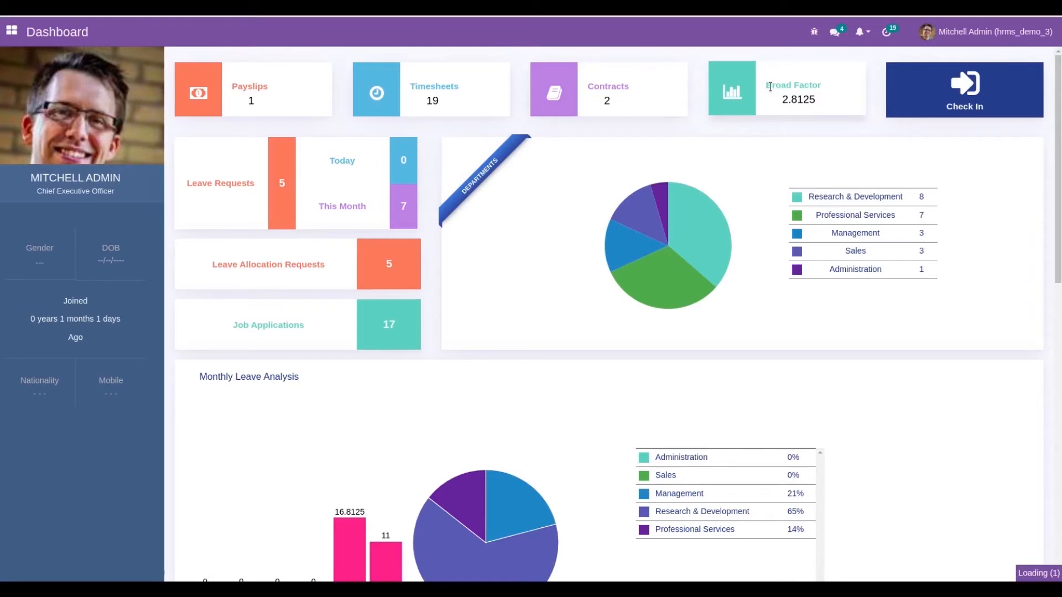
left_click(220, 183)
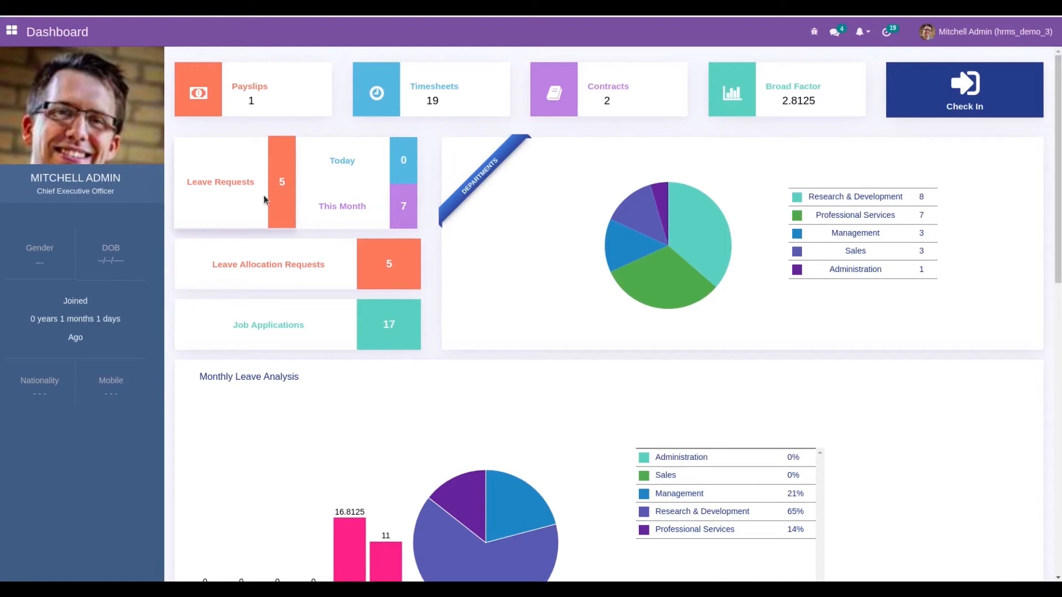
left_click(220, 182)
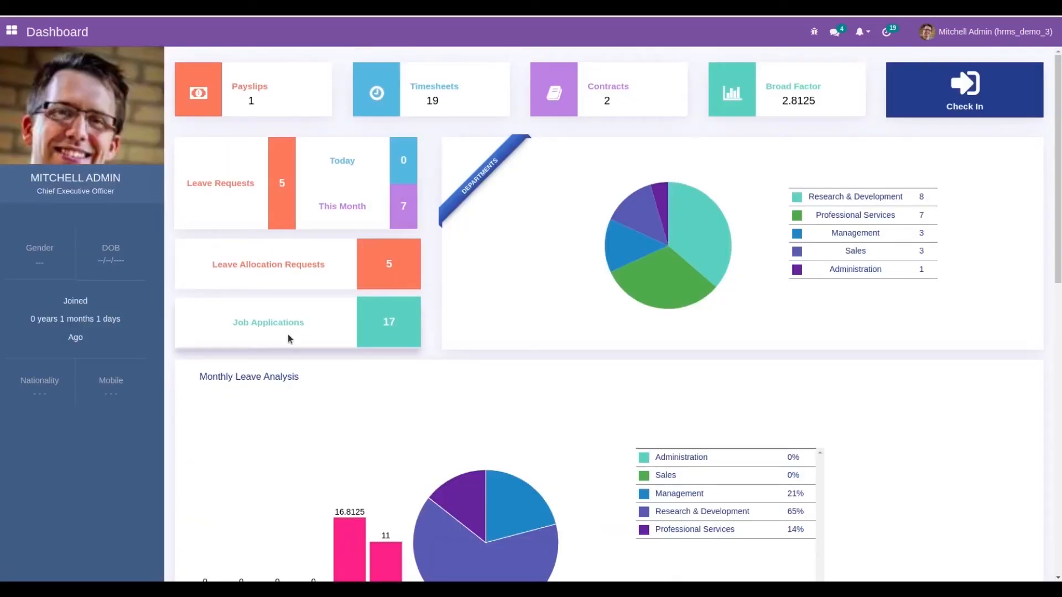
left_click(268, 323)
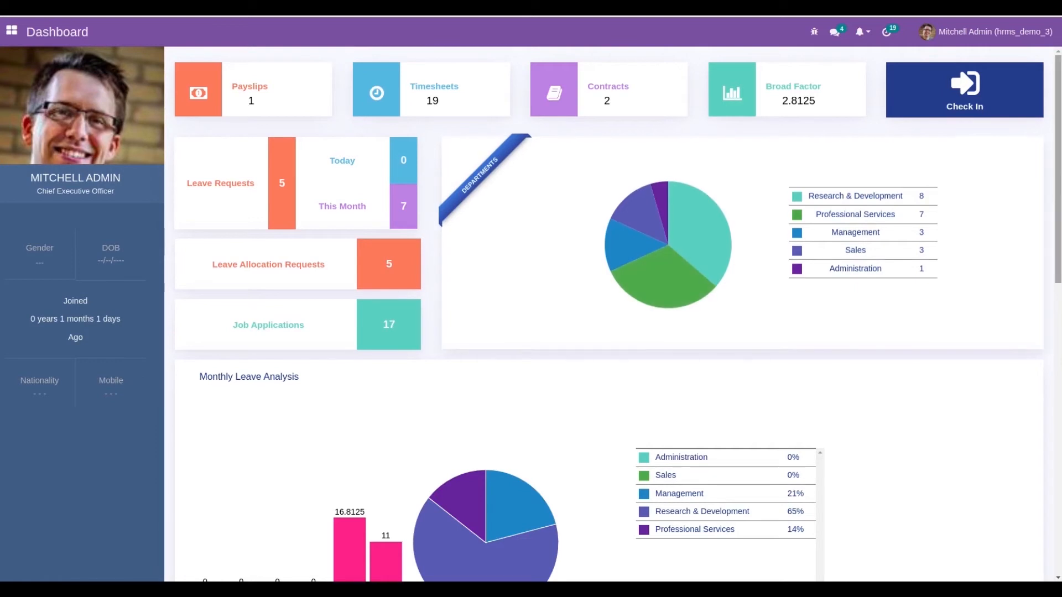
Scroll the dashboard down to the join/resign, attrition, events and announcements sections.
scroll("down", 3)
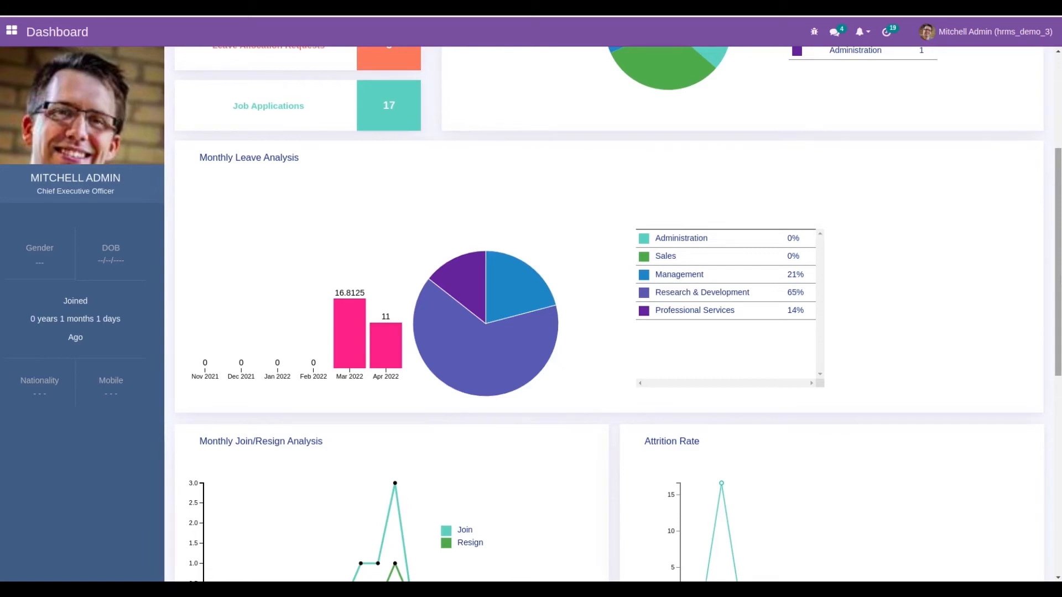
scroll("down", 3)
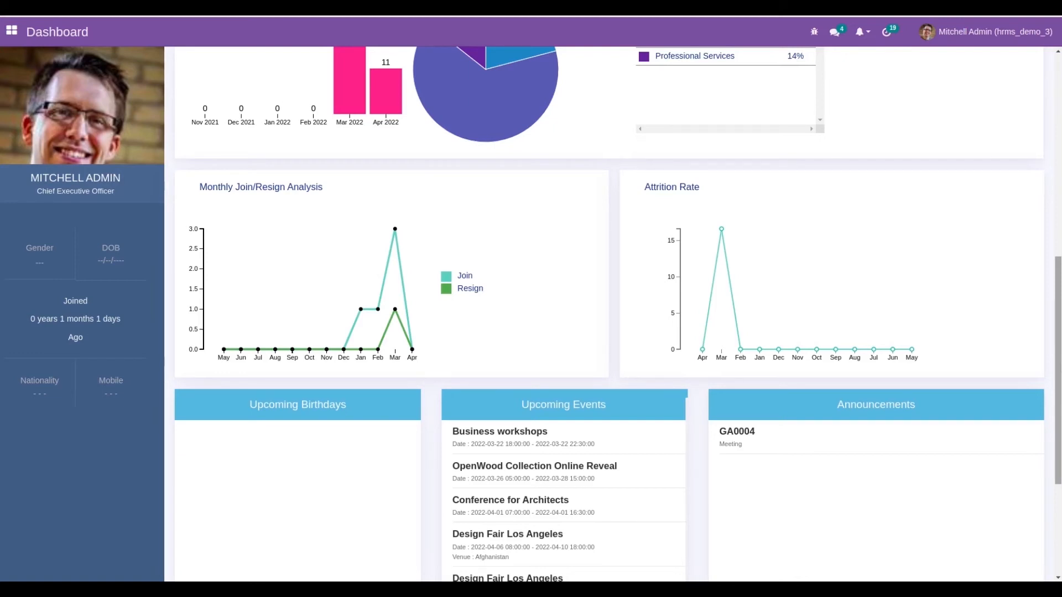
Scroll down to the My Leave Analysis chart at the bottom, then back up.
scroll("down", 3)
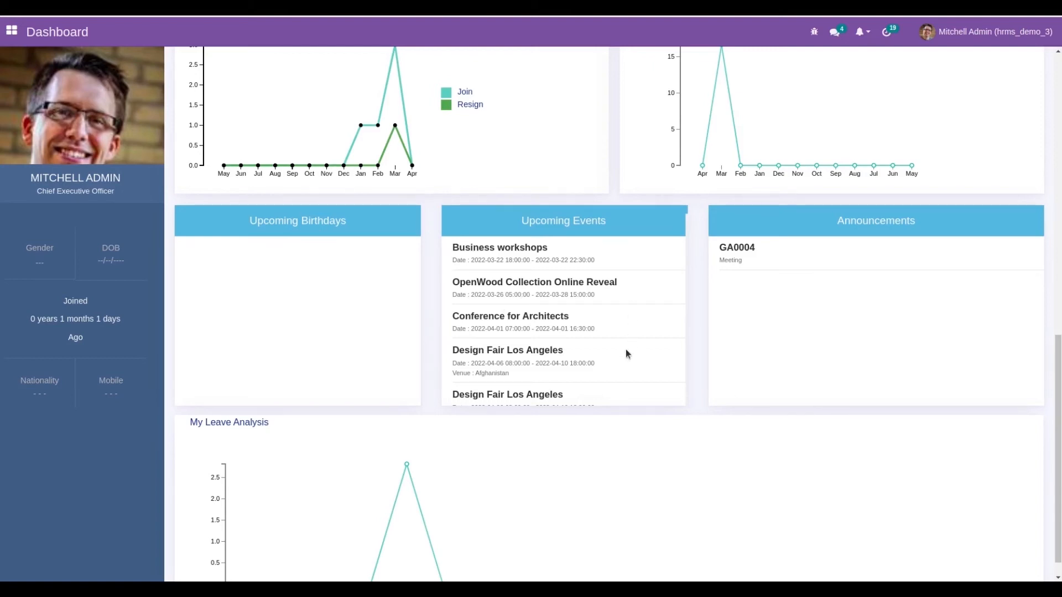
mouse_move(839, 262)
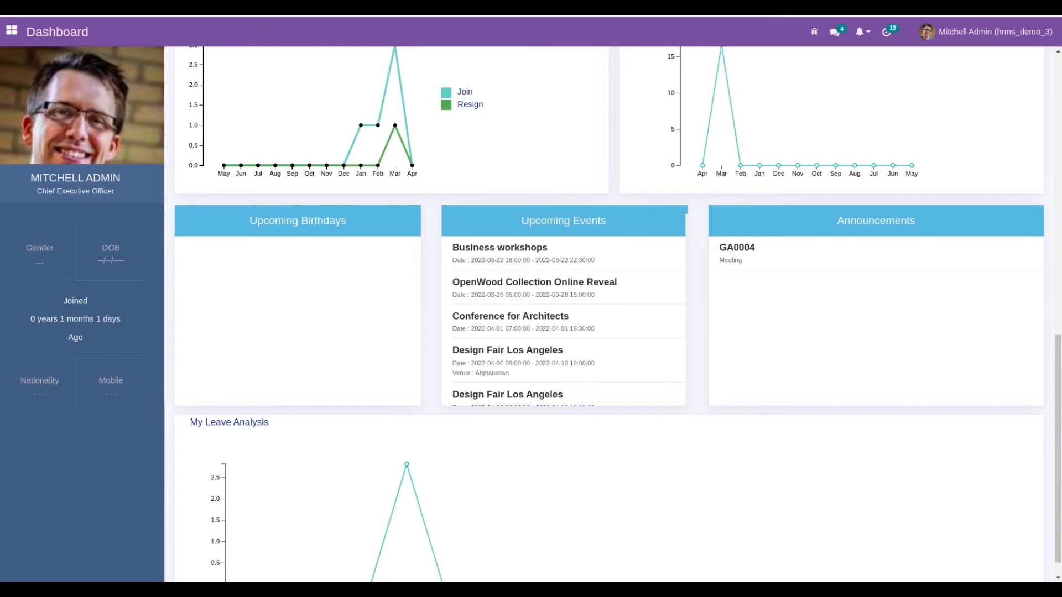
mouse_move(759, 258)
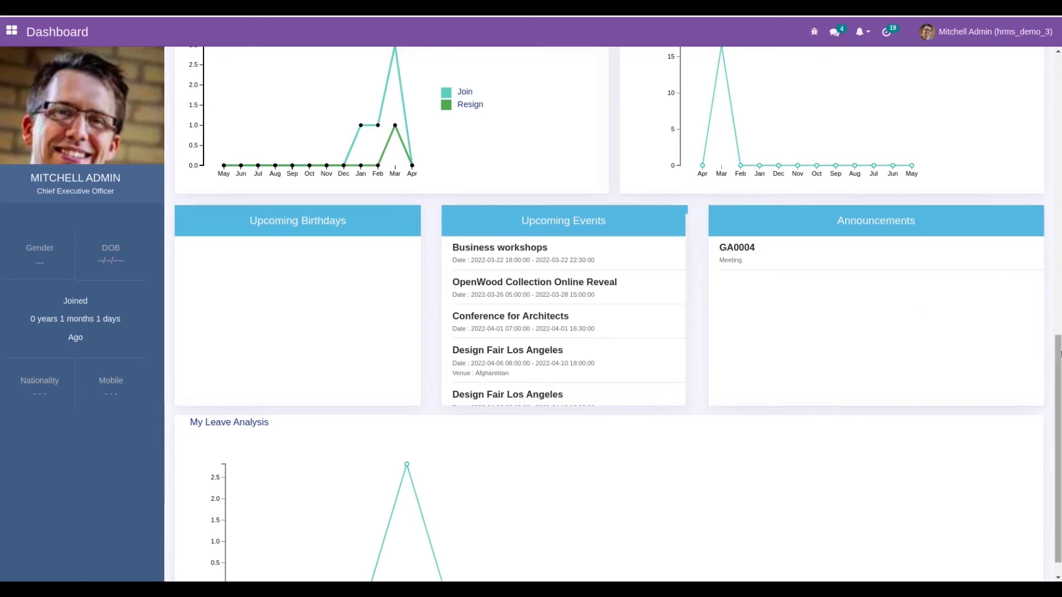
scroll("down", 3)
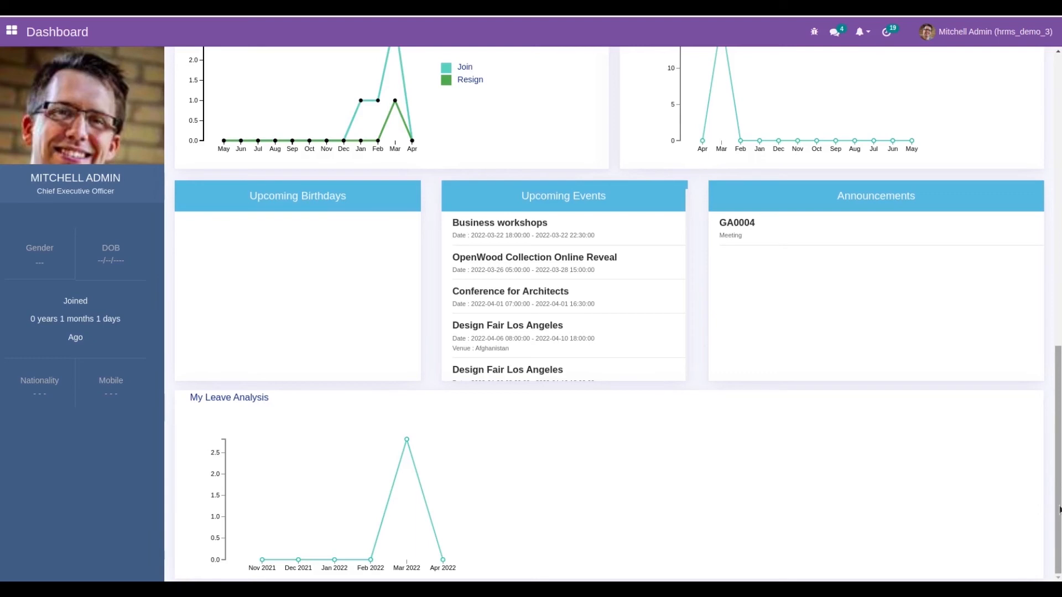
scroll("up", 3)
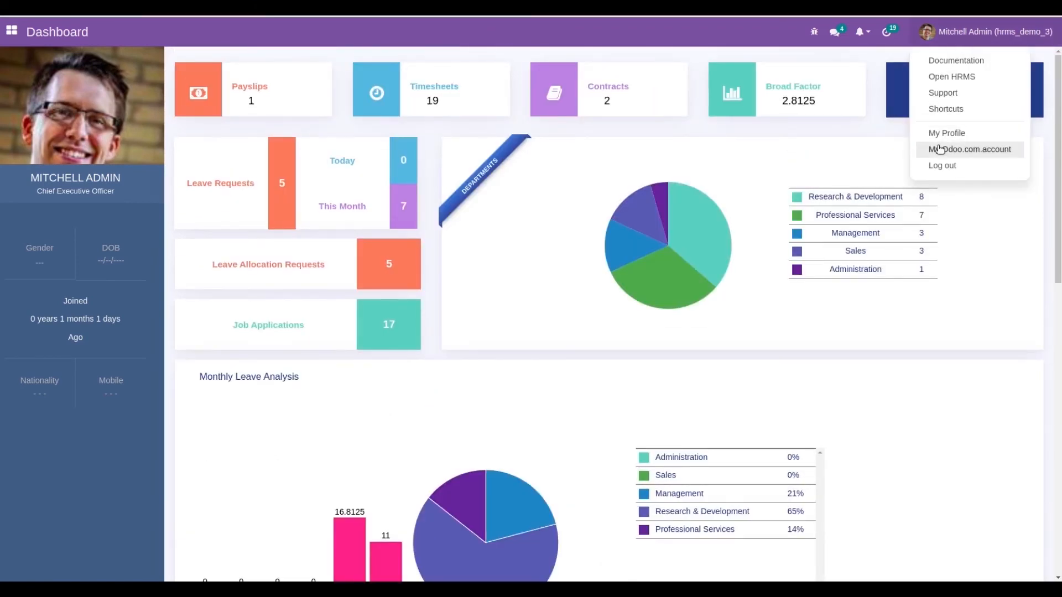
Log out of admin, sign in with demo credentials, and dismiss Chrome's password warning.
left_click(941, 165)
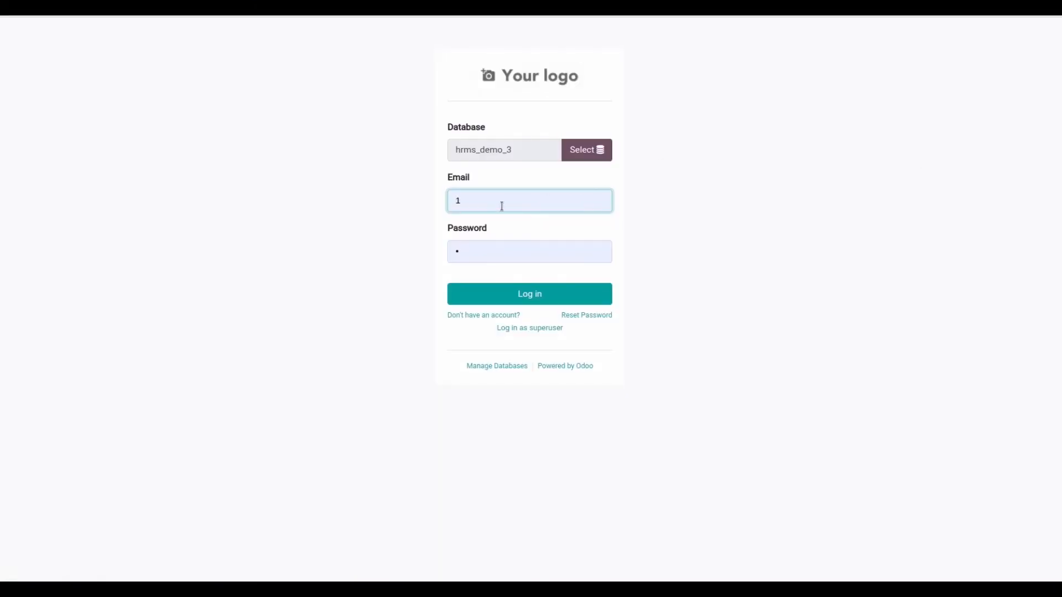
type("demo")
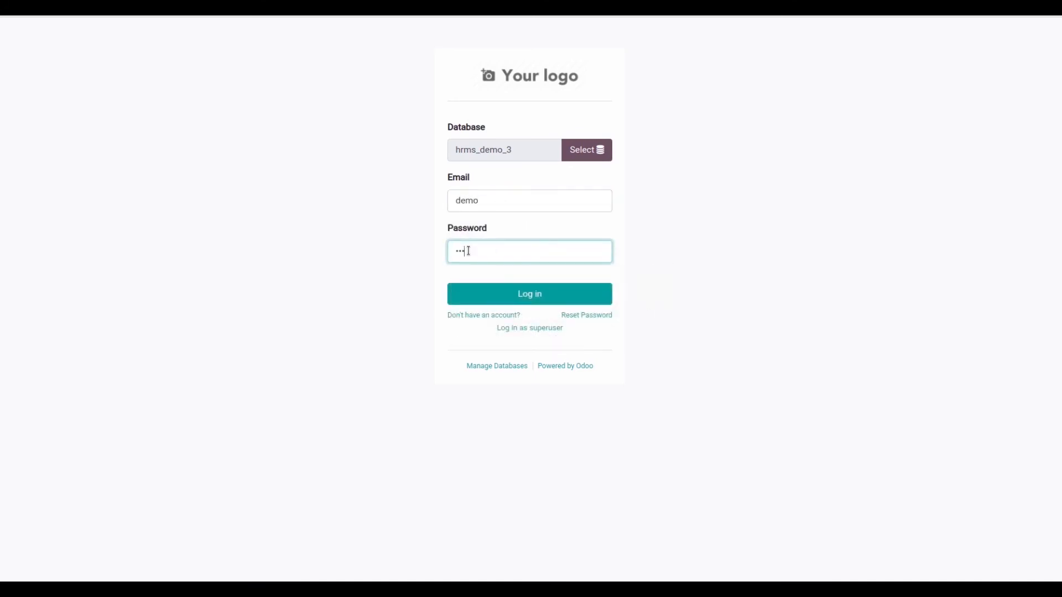
left_click(529, 293)
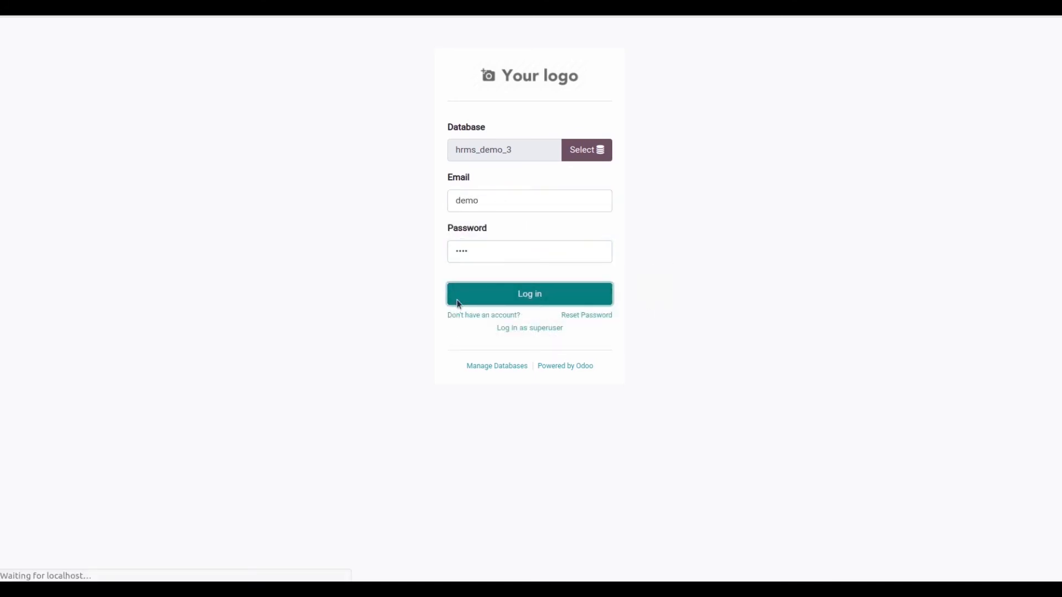
left_click(529, 293)
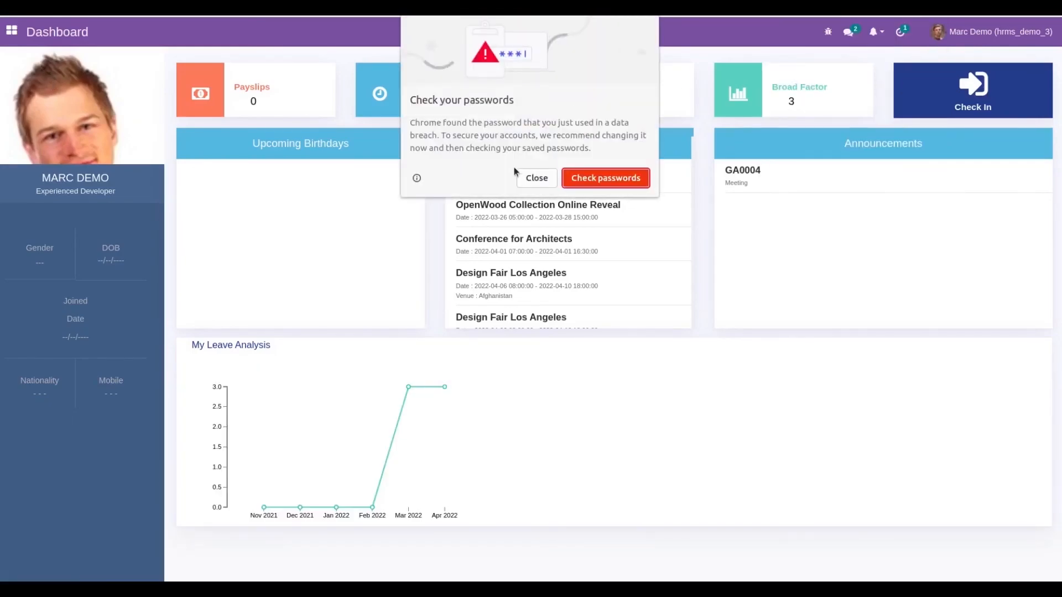
left_click(535, 177)
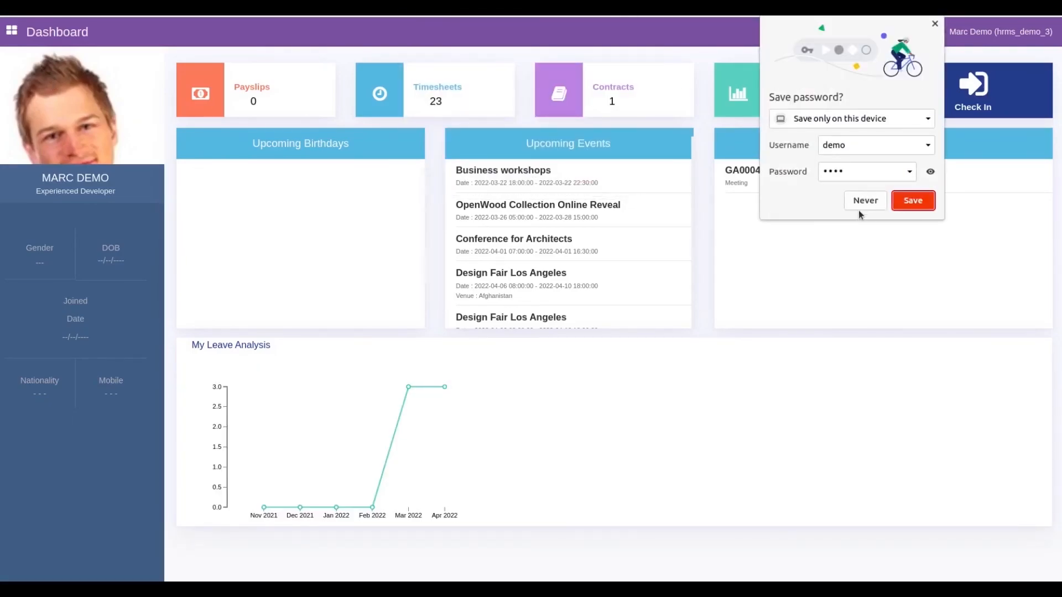